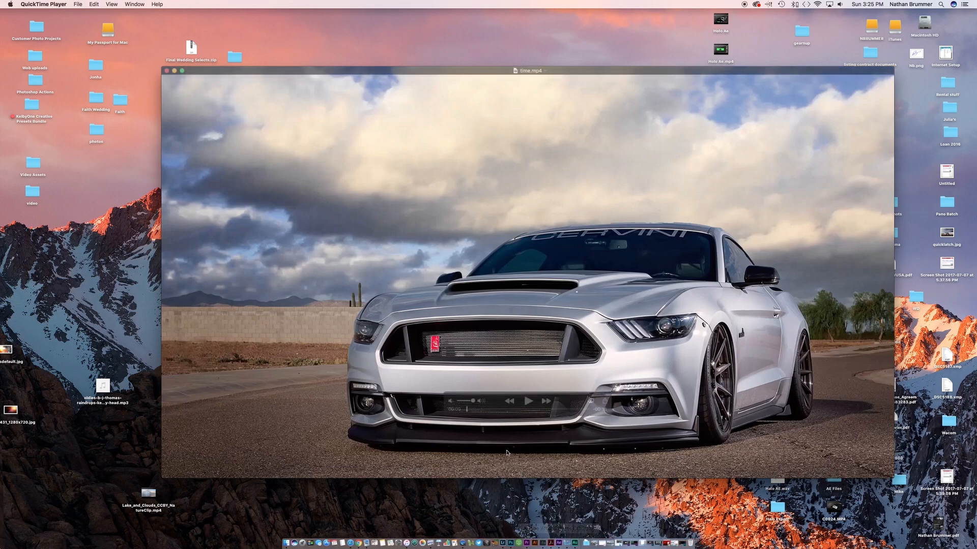
Play the time.mp4 cinemagraph in QuickTime Player
{"action": "left_click", "coordinate": [528, 415]}
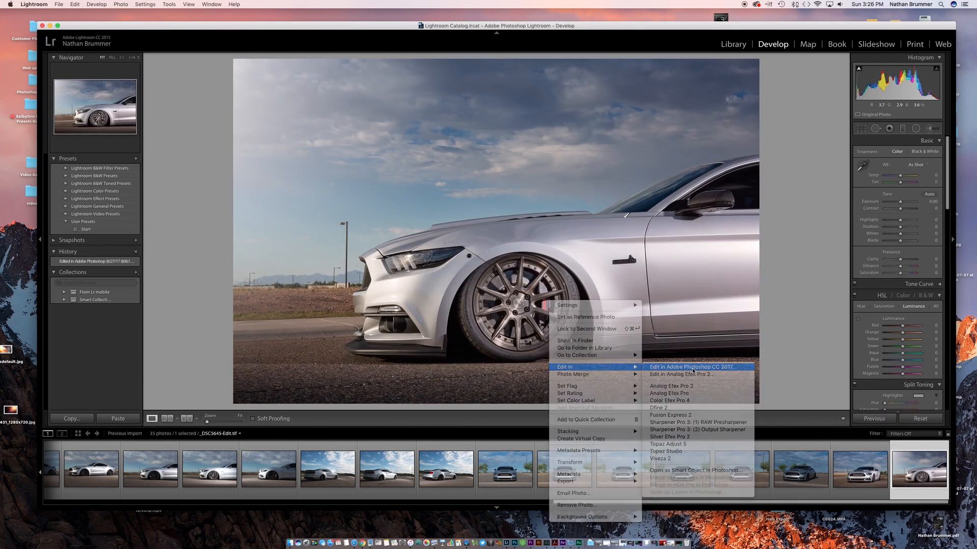
Edit the side-view Mustang photo in Photoshop CC 2017 as a copy with Lightroom adjustments
{"action": "left_click", "coordinate": [695, 367]}
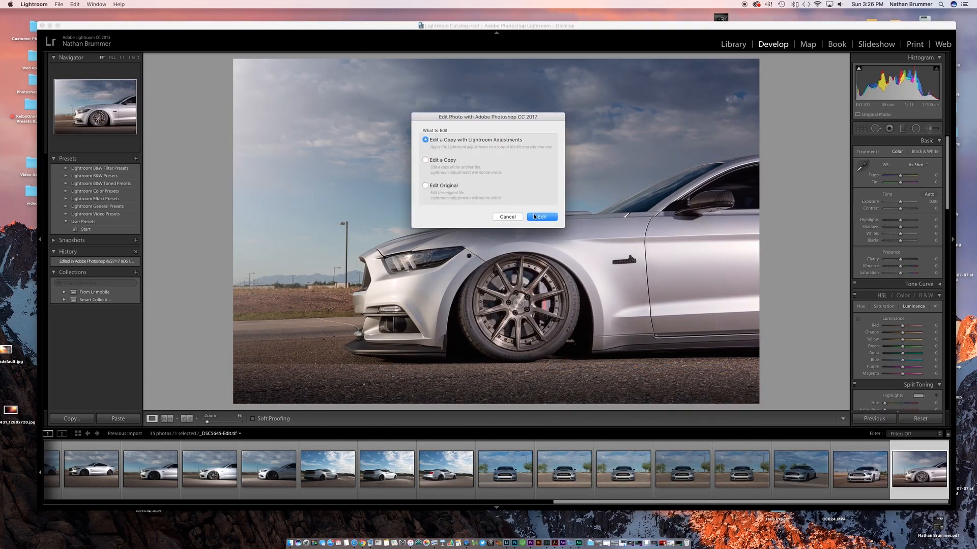
{"action": "left_click", "coordinate": [542, 217]}
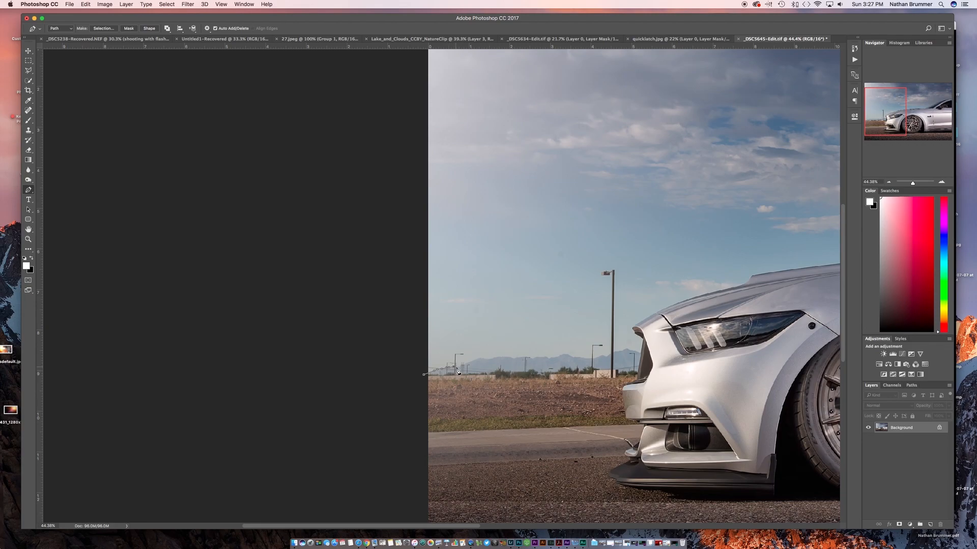
{"action": "mouse_move", "coordinate": [482, 360]}
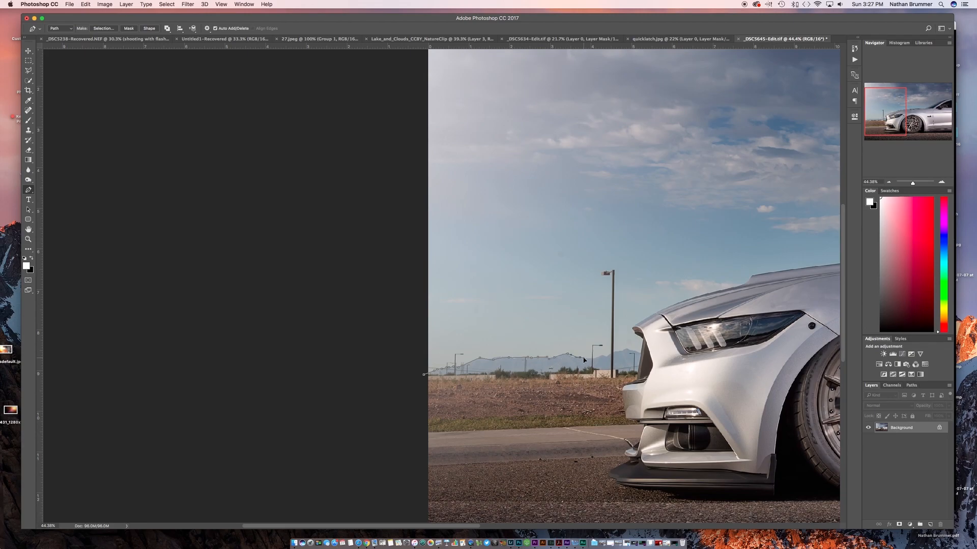
{"action": "mouse_move", "coordinate": [602, 360]}
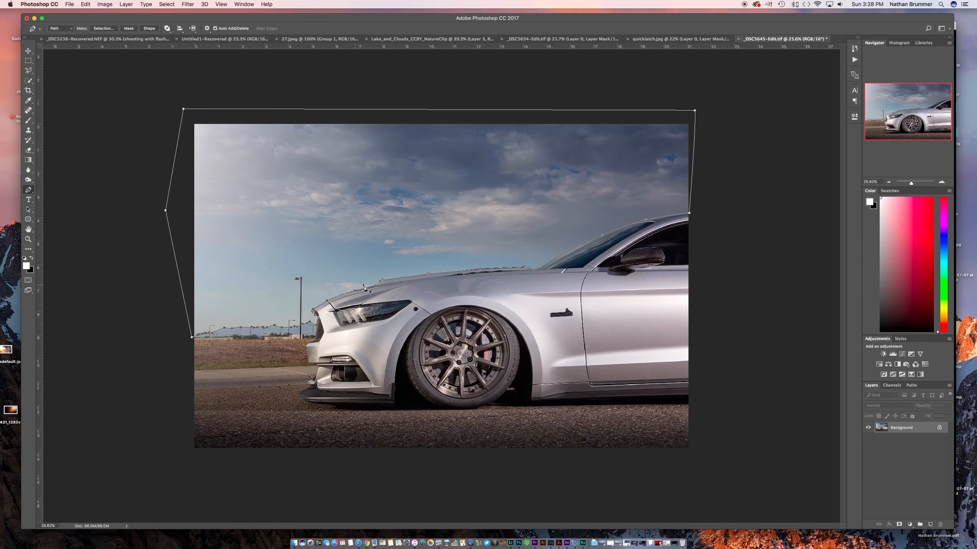
{"action": "mouse_move", "coordinate": [243, 328]}
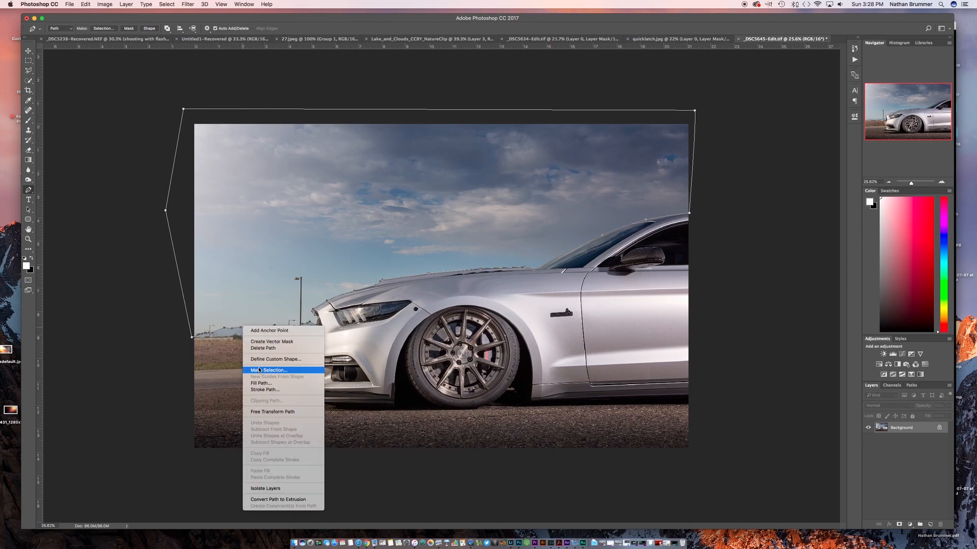
Make a new selection from the traced sky path
{"action": "left_click", "coordinate": [268, 371]}
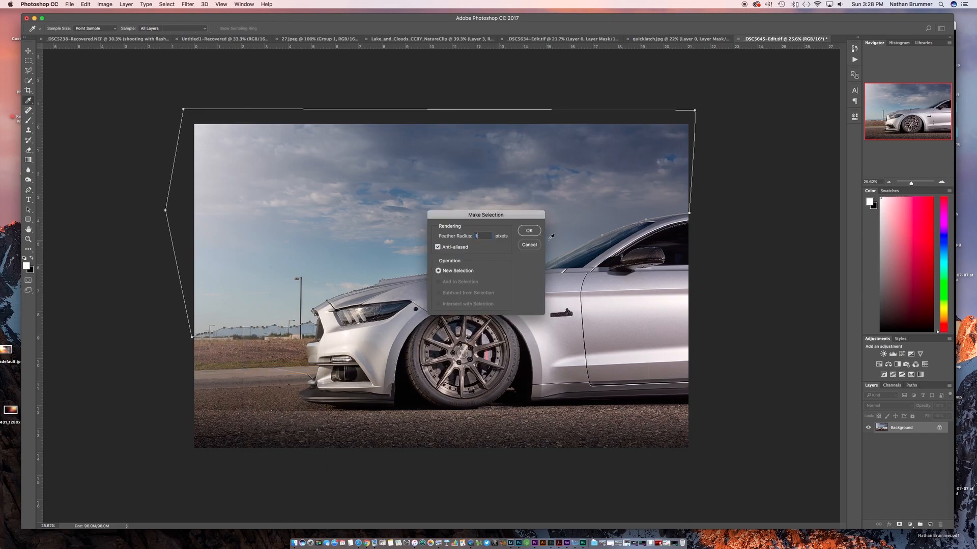
{"action": "left_click", "coordinate": [529, 230]}
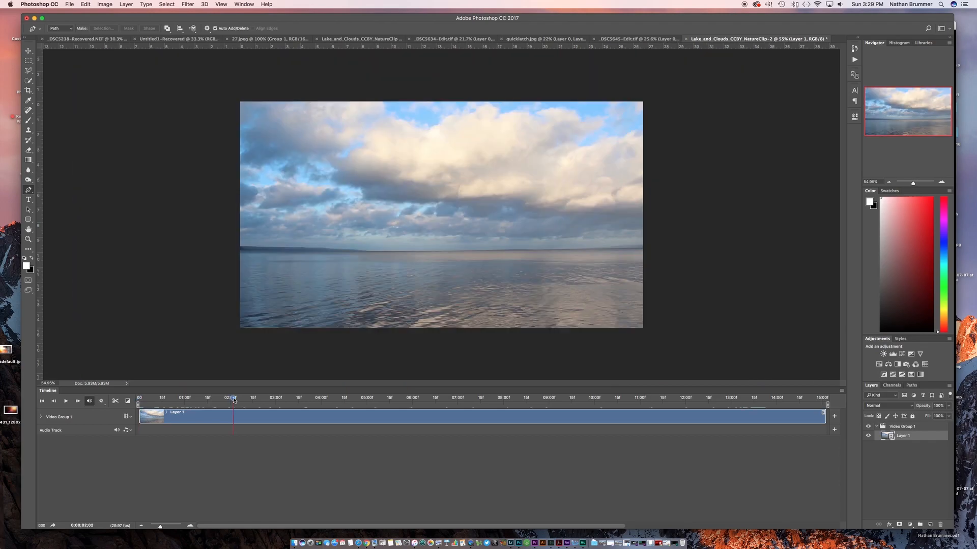
Scrub through the Lake_and_Clouds clip, then switch to the _DSC5645-Edit.tif tab
{"action": "left_click_drag", "start_coordinate": [233, 397], "coordinate": [162, 398]}
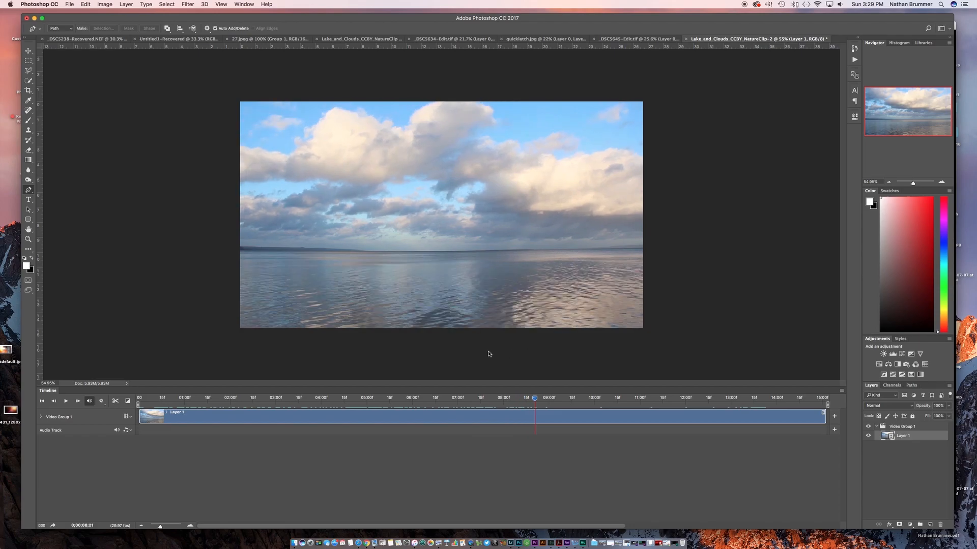
{"action": "left_click", "coordinate": [417, 397]}
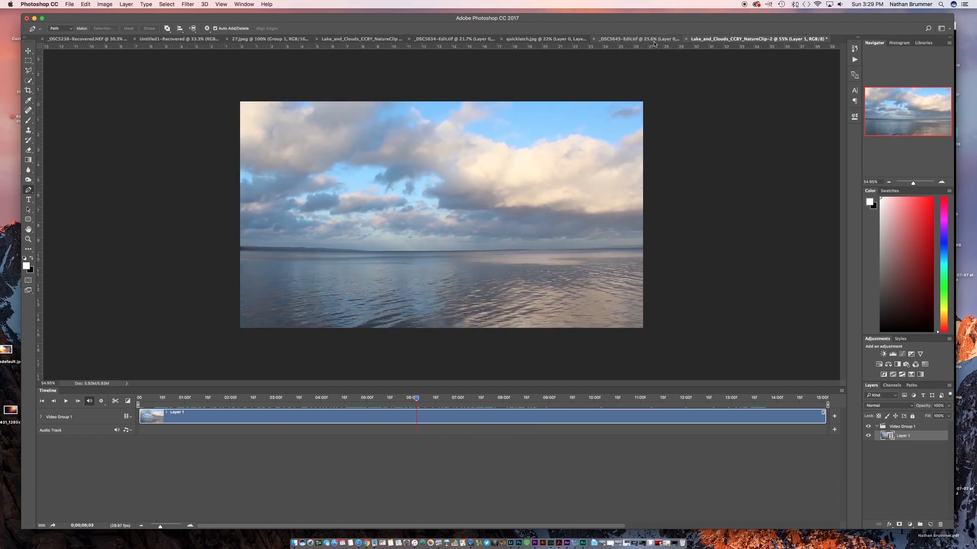
{"action": "left_click", "coordinate": [635, 37]}
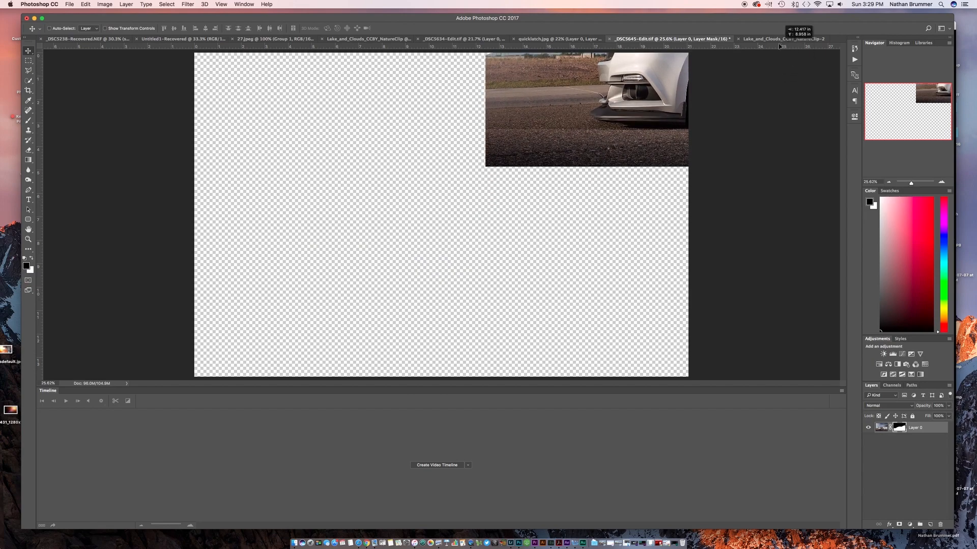
Drop the masked Mustang layer into Lake_and_Clouds and stretch Layer 2 across the clip
{"action": "left_click", "coordinate": [785, 38]}
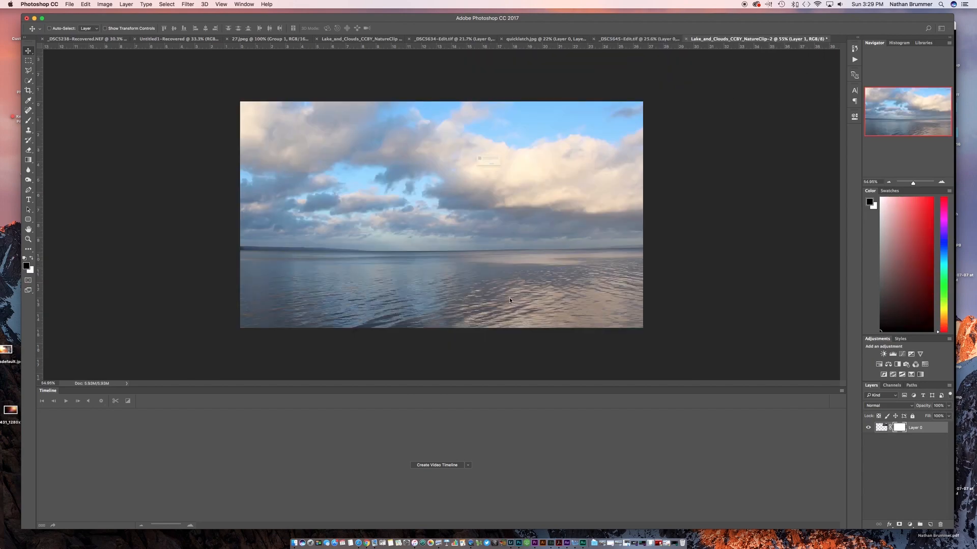
{"action": "left_click", "coordinate": [436, 465]}
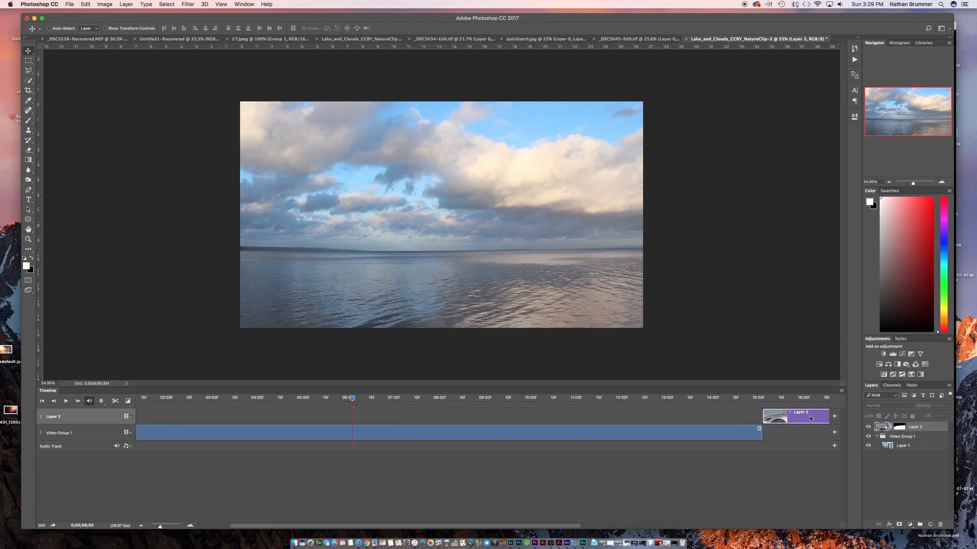
{"action": "left_click_drag", "start_coordinate": [794, 416], "coordinate": [249, 416]}
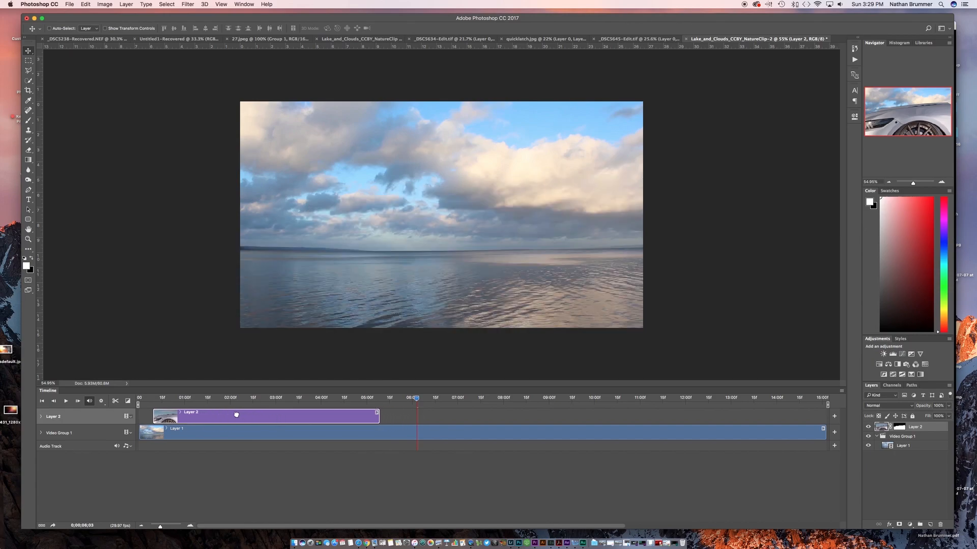
{"action": "left_click_drag", "start_coordinate": [376, 416], "coordinate": [364, 416]}
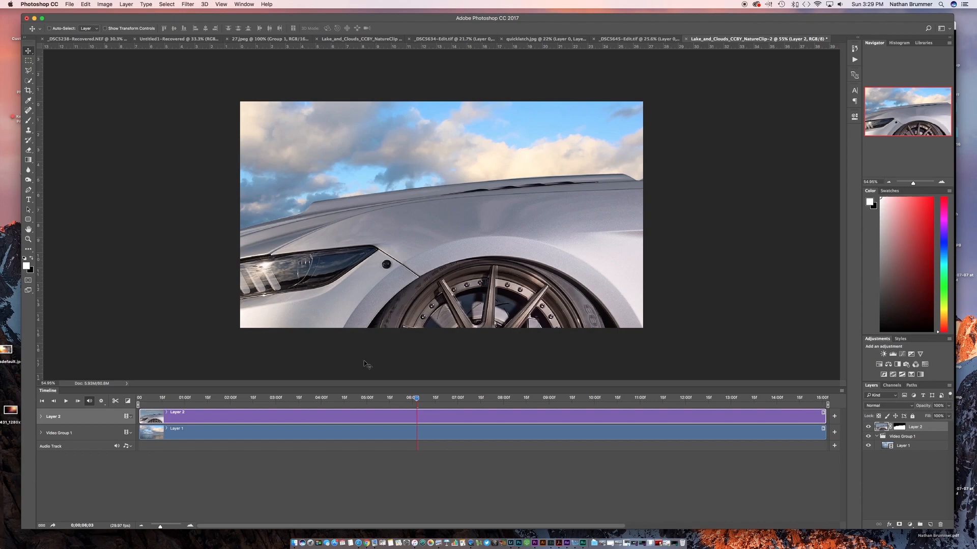
{"action": "mouse_move", "coordinate": [314, 420]}
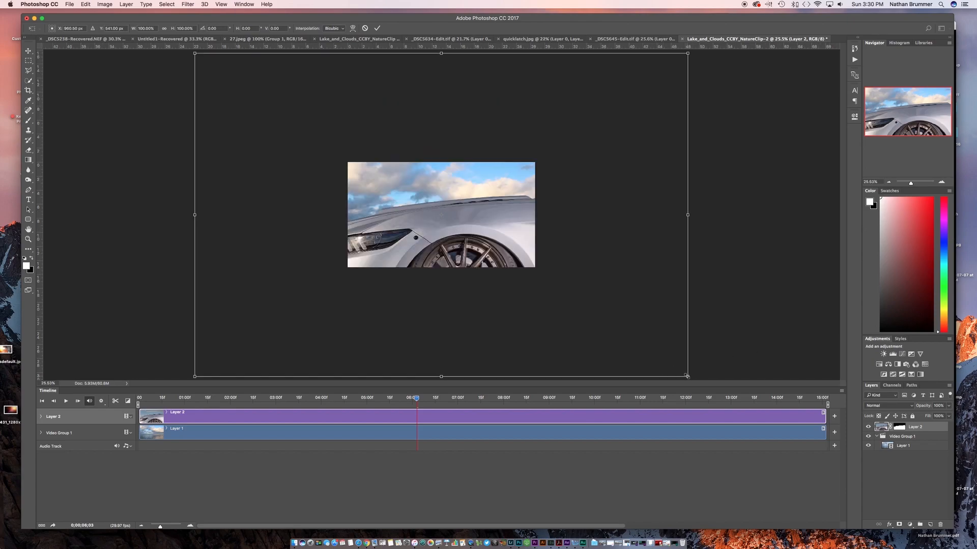
Free Transform Layer 2 smaller so the car's front fits the clouds frame
{"action": "left_click_drag", "start_coordinate": [687, 376], "coordinate": [618, 330]}
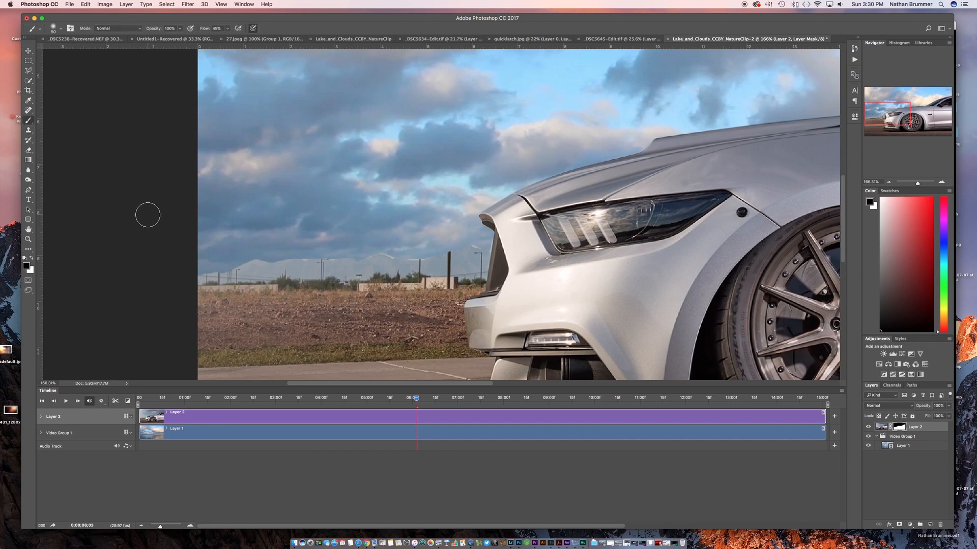
{"action": "mouse_move", "coordinate": [70, 274]}
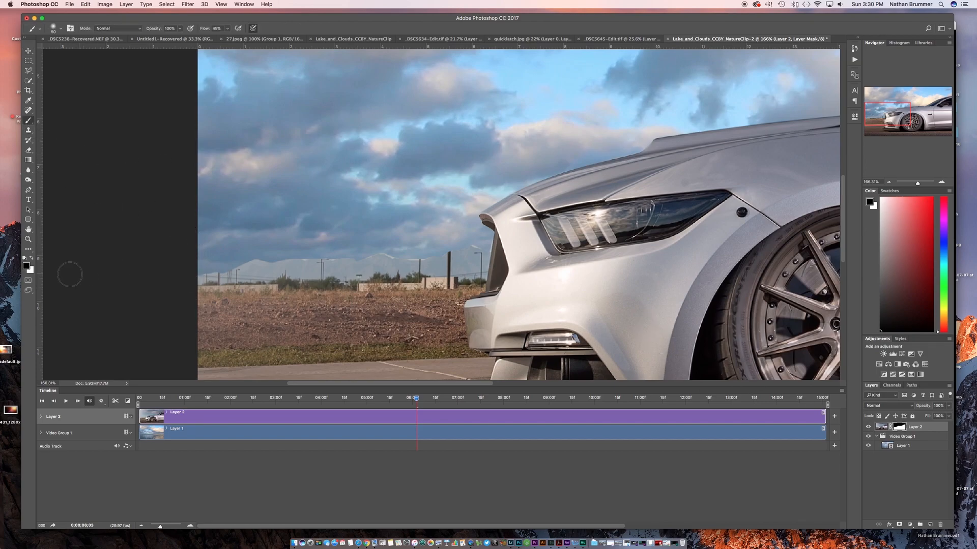
{"action": "mouse_move", "coordinate": [223, 261]}
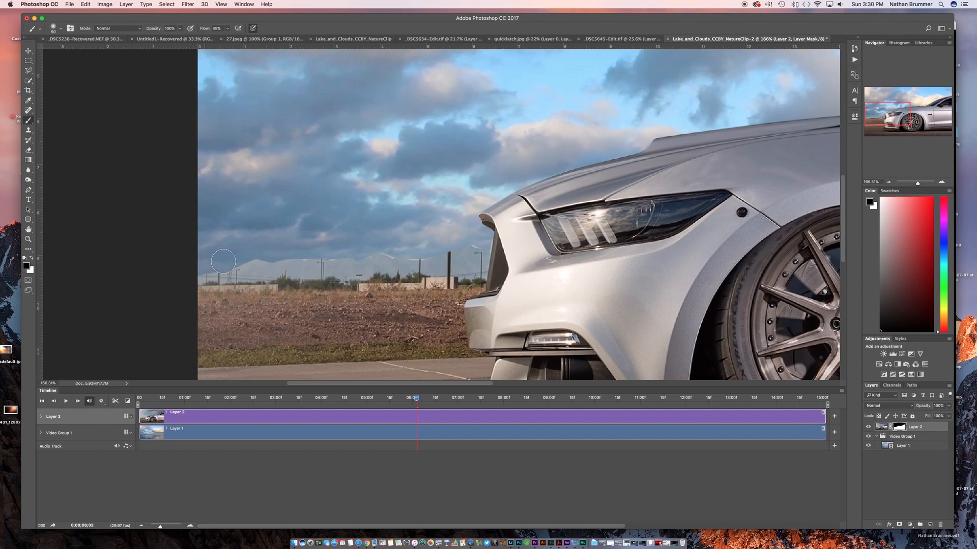
{"action": "mouse_move", "coordinate": [240, 258]}
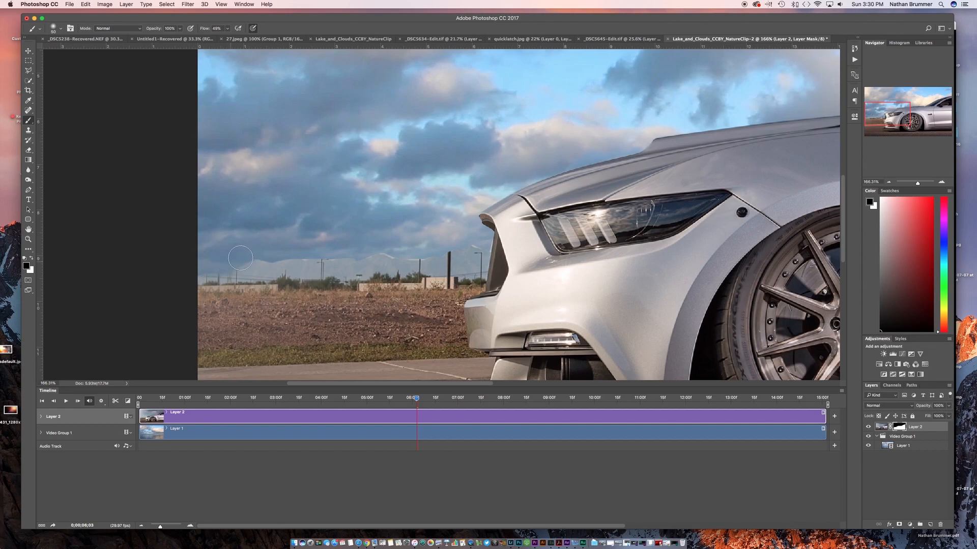
{"action": "mouse_move", "coordinate": [278, 250]}
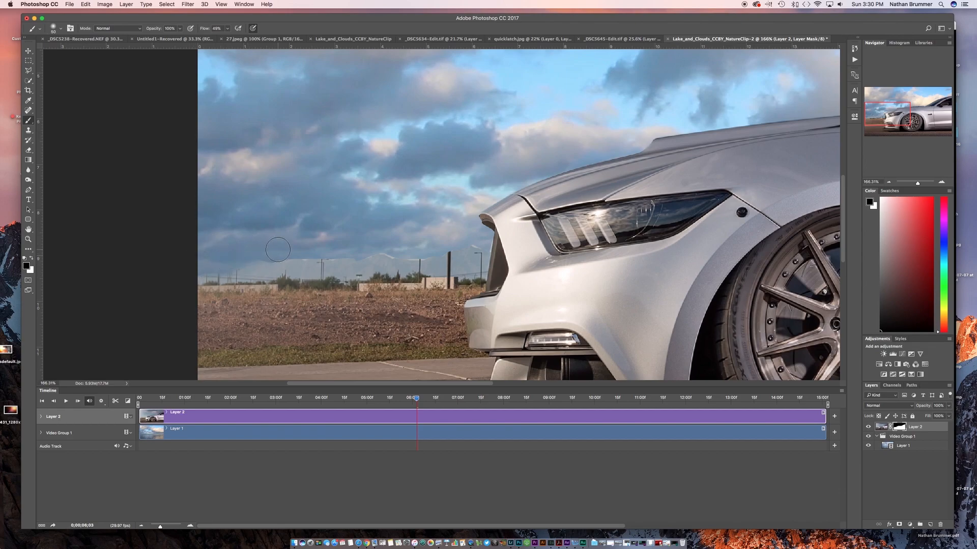
{"action": "mouse_move", "coordinate": [261, 254]}
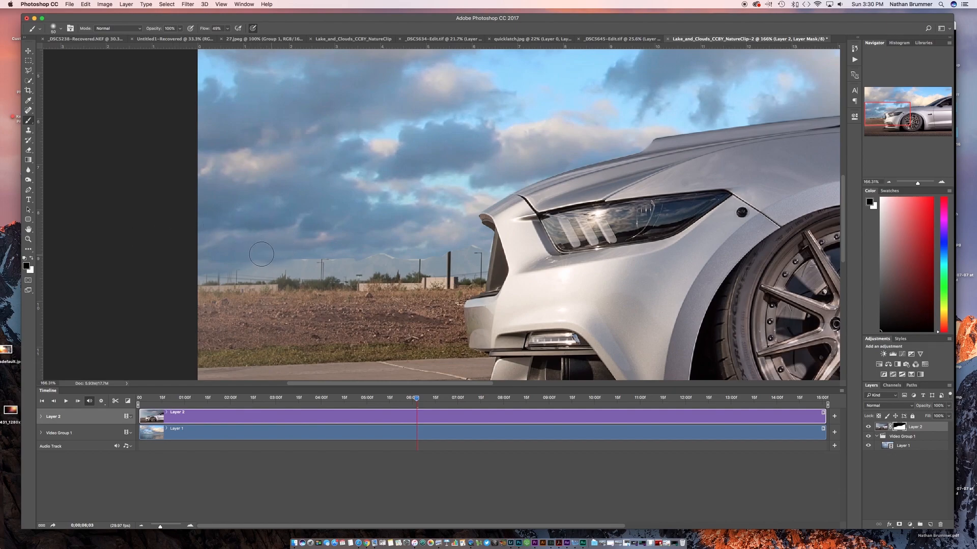
{"action": "mouse_move", "coordinate": [351, 264]}
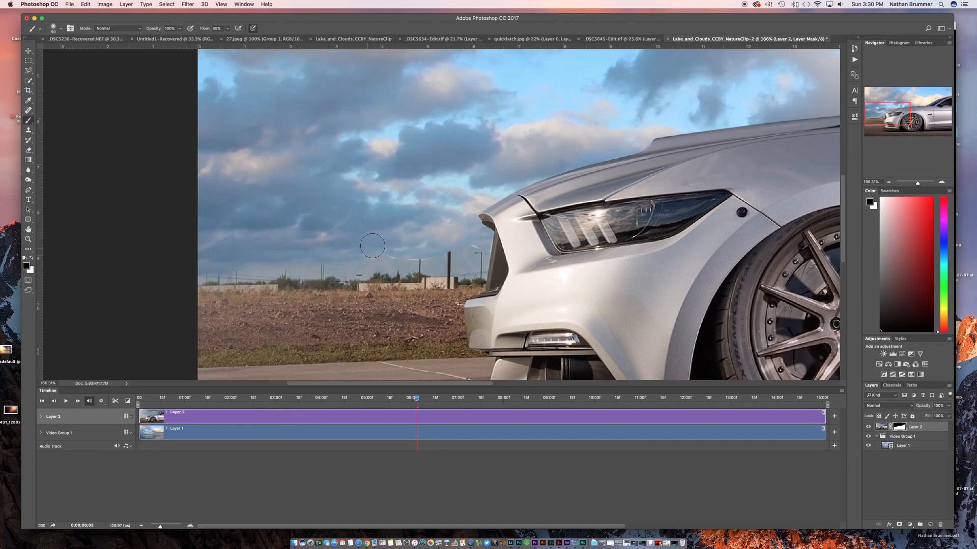
{"action": "mouse_move", "coordinate": [360, 252]}
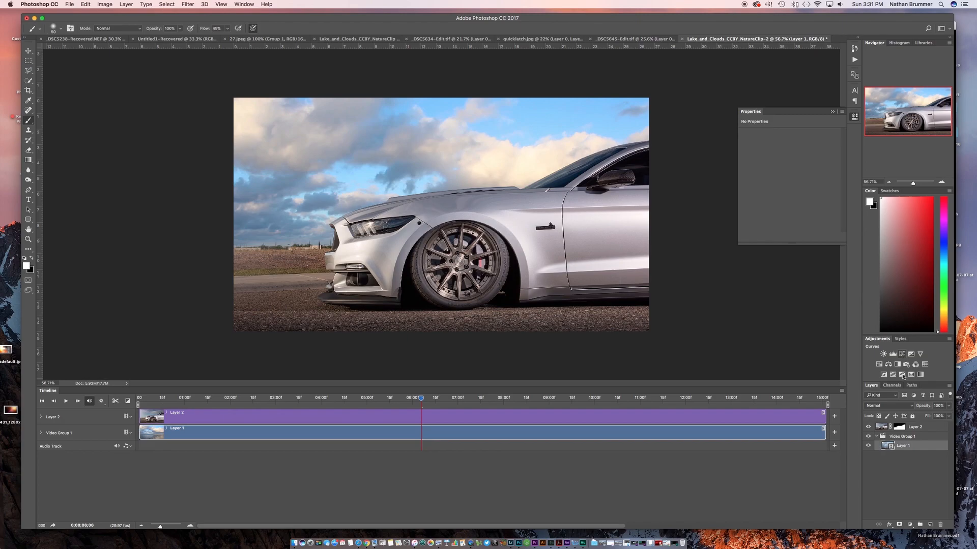
Add an S-curve Curves adjustment clipped to the clouds Layer 1, then select Layer 2
{"action": "left_click", "coordinate": [901, 354]}
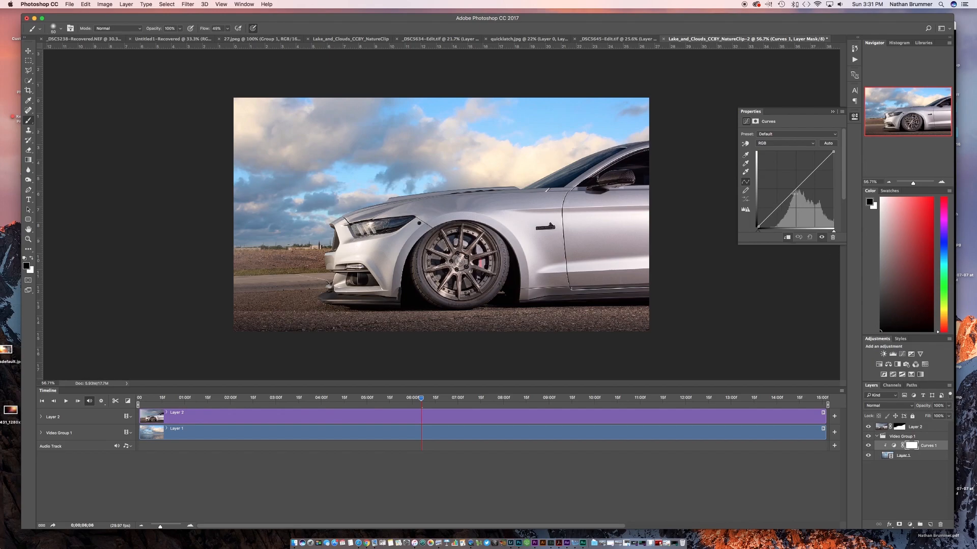
{"action": "left_click_drag", "start_coordinate": [794, 193], "coordinate": [800, 198]}
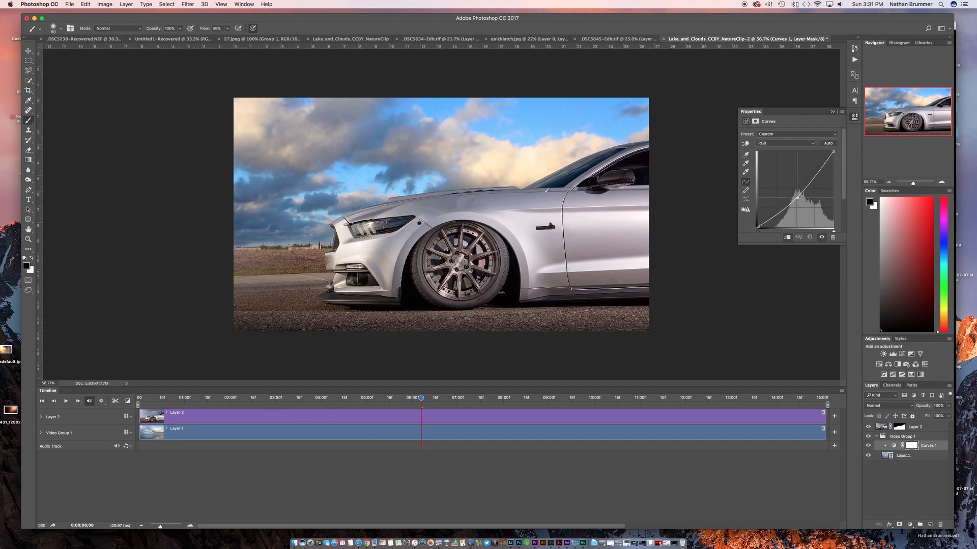
{"action": "left_click", "coordinate": [832, 111]}
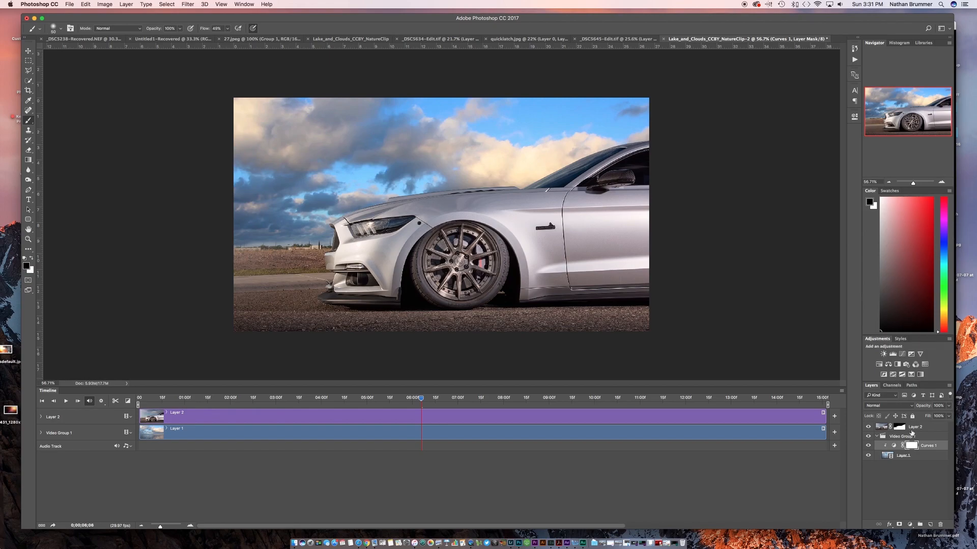
{"action": "left_click", "coordinate": [915, 426]}
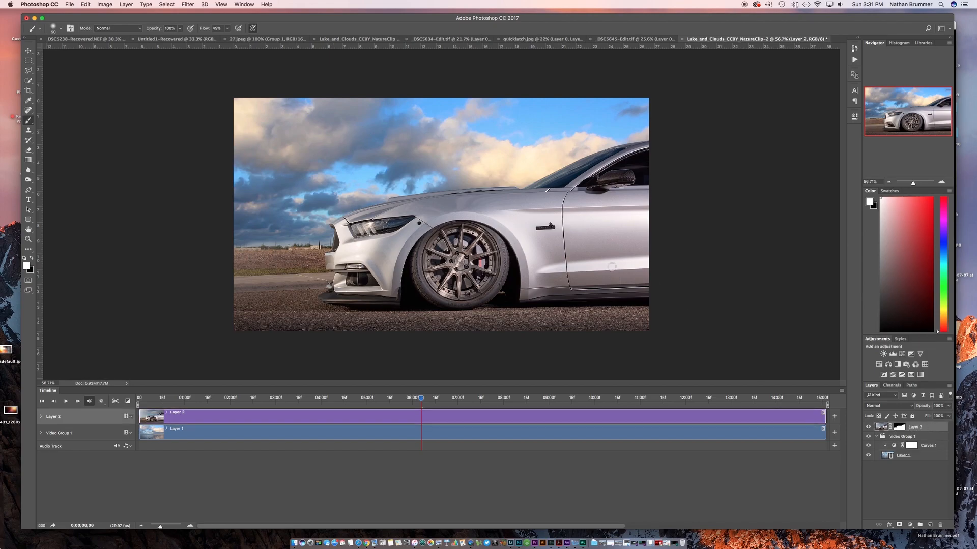
{"action": "mouse_move", "coordinate": [518, 546]}
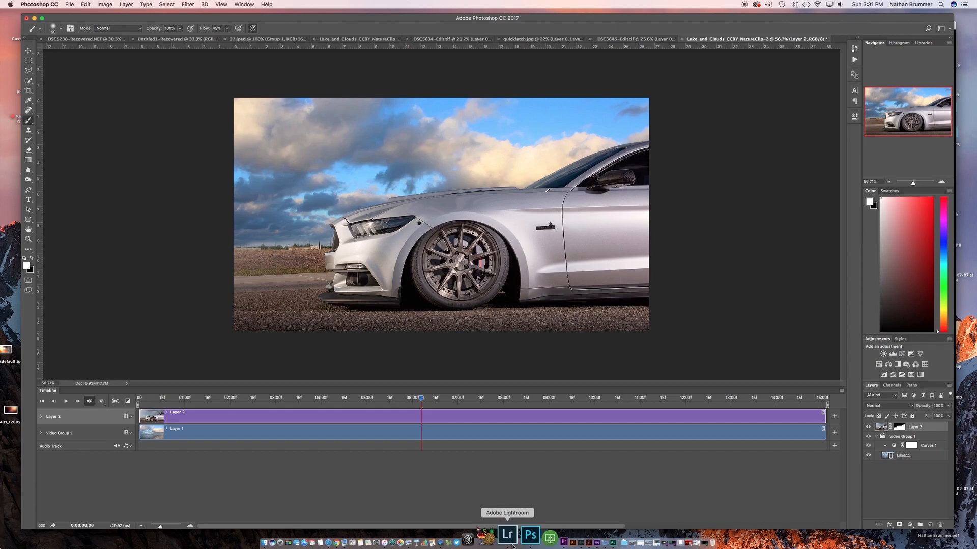
Create Layer 3 and extend its clip from timeline start to end
{"action": "left_click", "coordinate": [507, 539]}
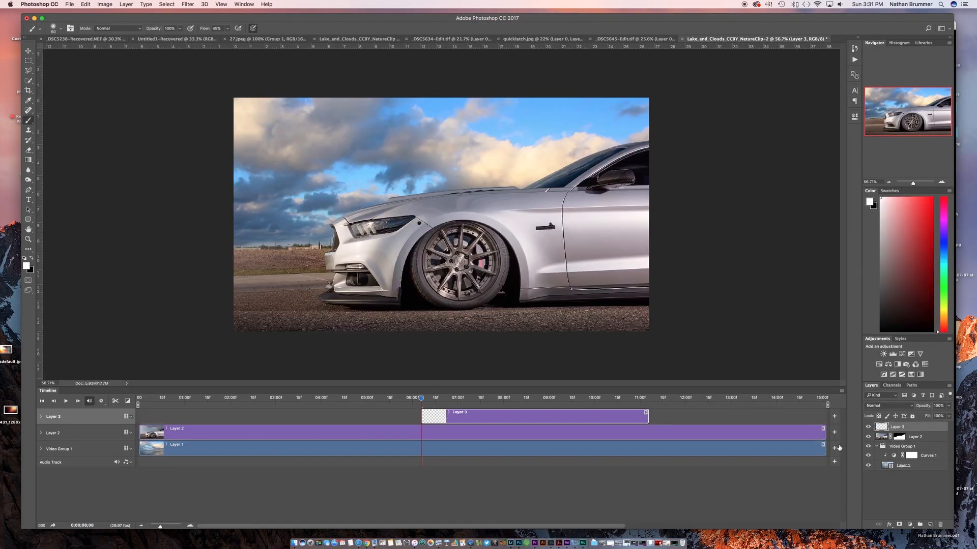
{"action": "left_click_drag", "start_coordinate": [532, 416], "coordinate": [361, 416]}
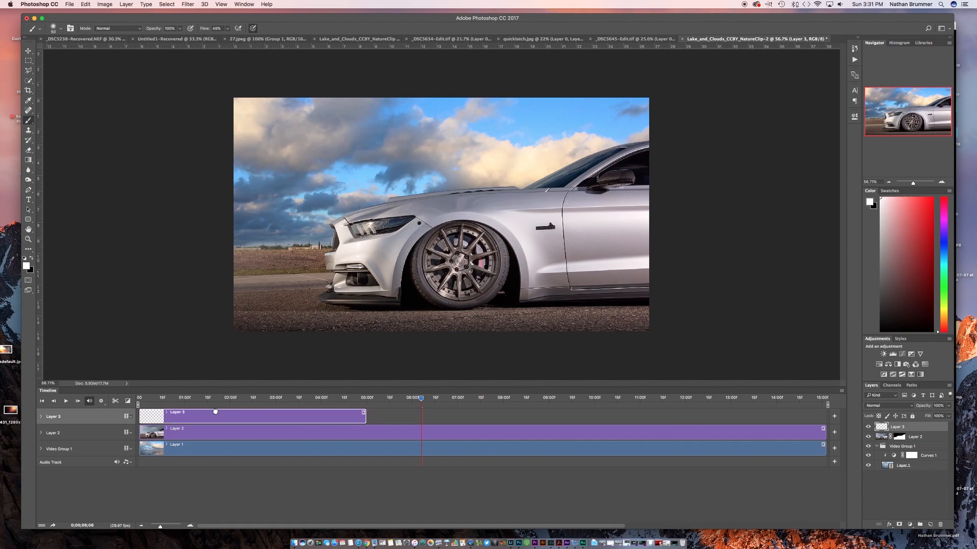
{"action": "left_click_drag", "start_coordinate": [363, 416], "coordinate": [401, 416]}
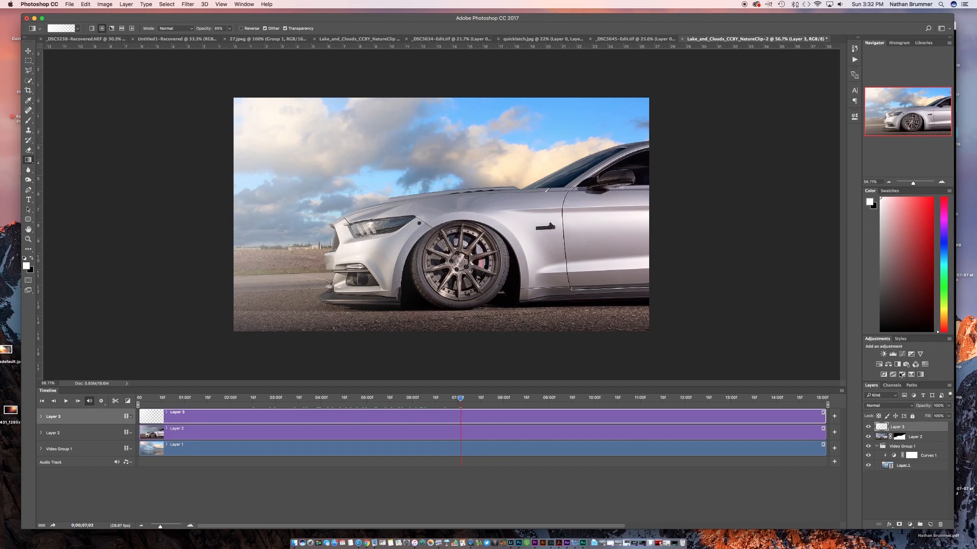
Add a top Curves 2 contrast adjustment and scrub the timeline to preview
{"action": "left_click", "coordinate": [883, 355]}
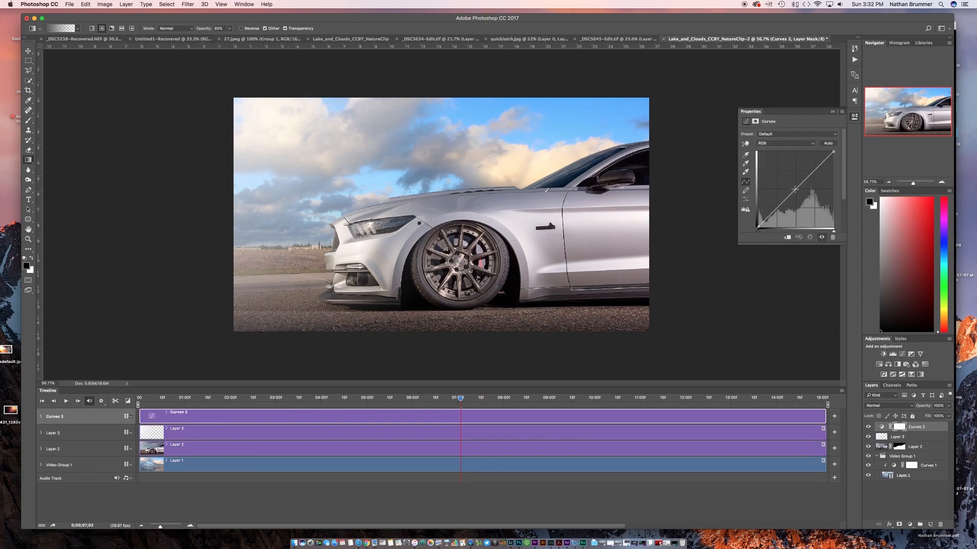
{"action": "left_click_drag", "start_coordinate": [794, 190], "coordinate": [802, 191]}
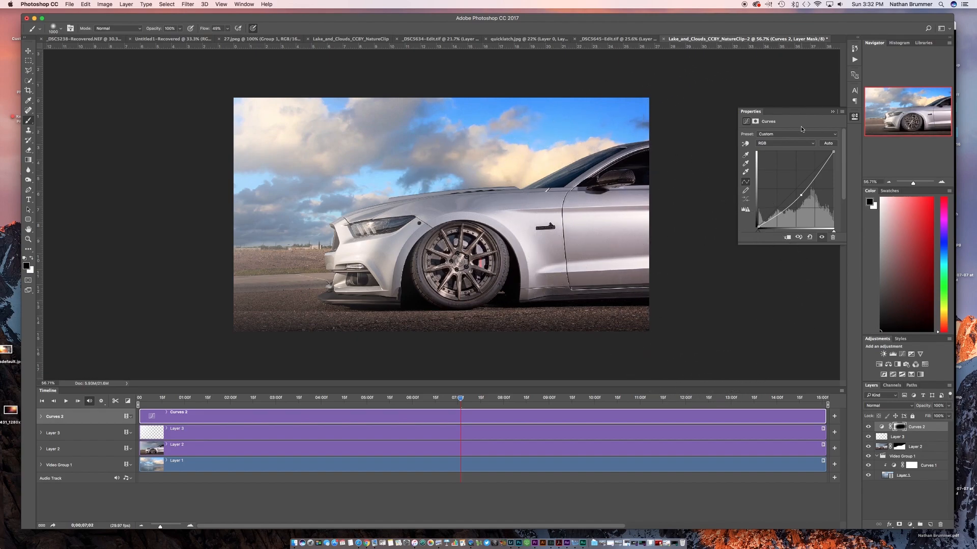
{"action": "left_click", "coordinate": [832, 111]}
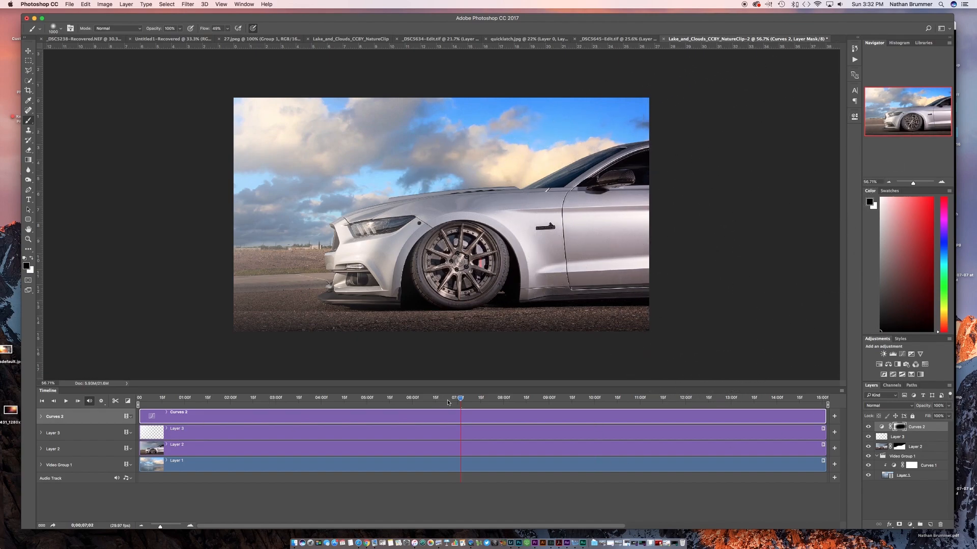
{"action": "left_click_drag", "start_coordinate": [460, 398], "coordinate": [232, 397]}
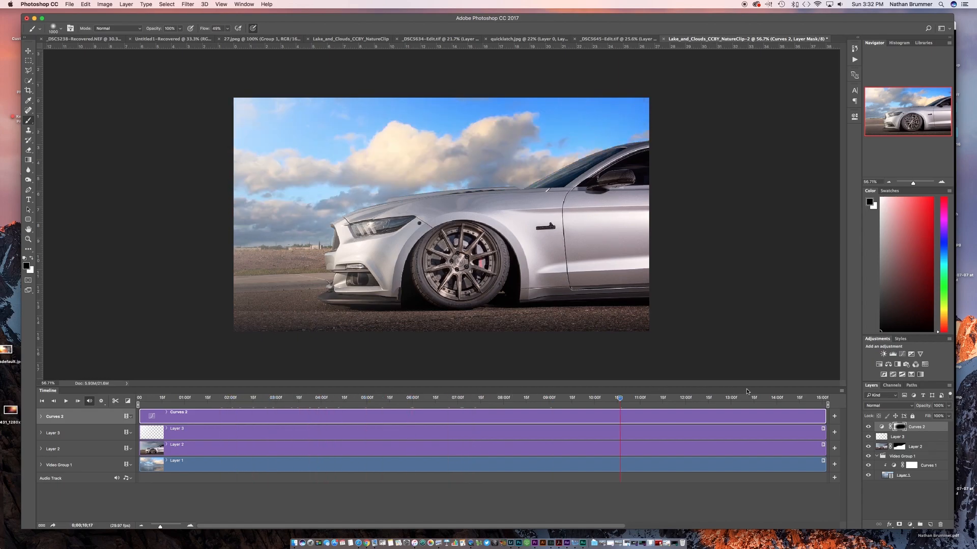
{"action": "left_click_drag", "start_coordinate": [619, 398], "coordinate": [459, 397]}
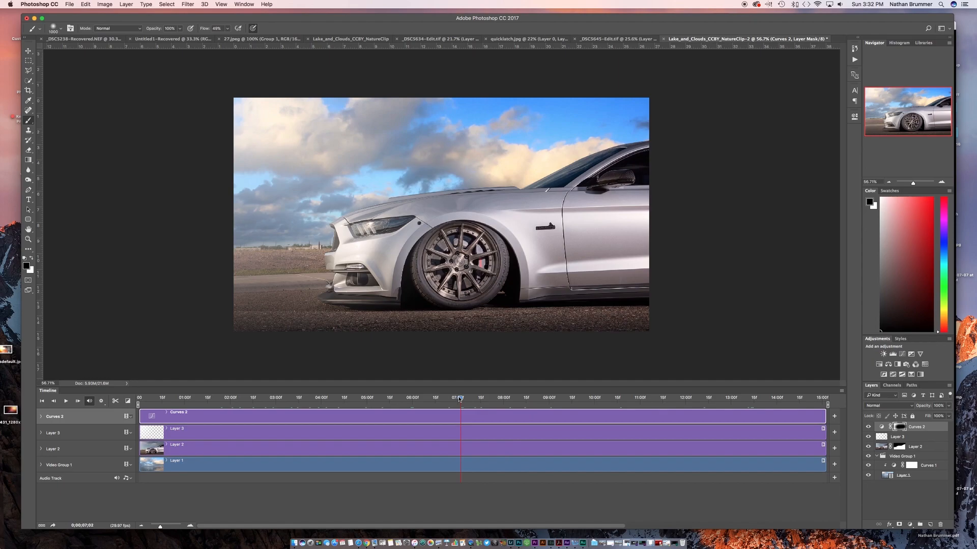
Render the video as H.264 named 'cinegraph'
{"action": "left_click", "coordinate": [73, 4]}
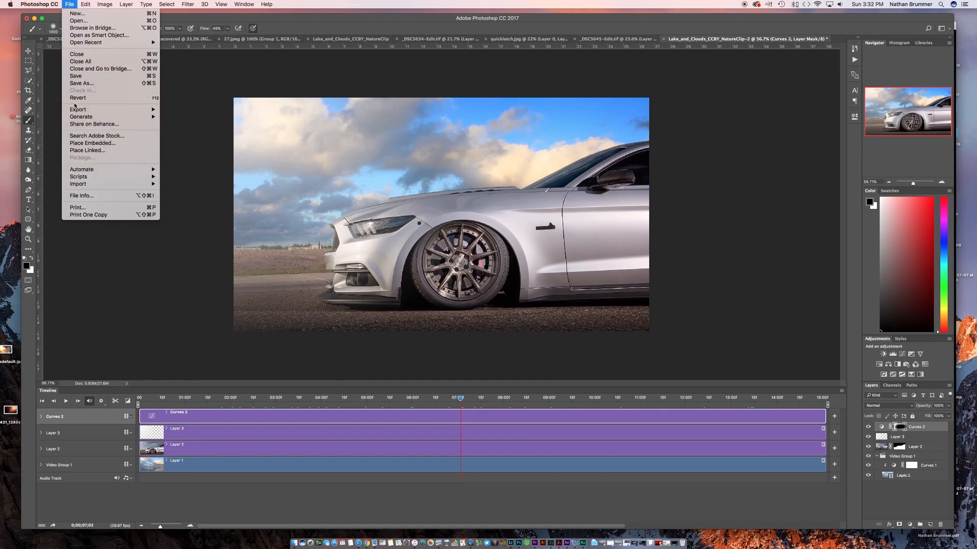
{"action": "mouse_move", "coordinate": [78, 109]}
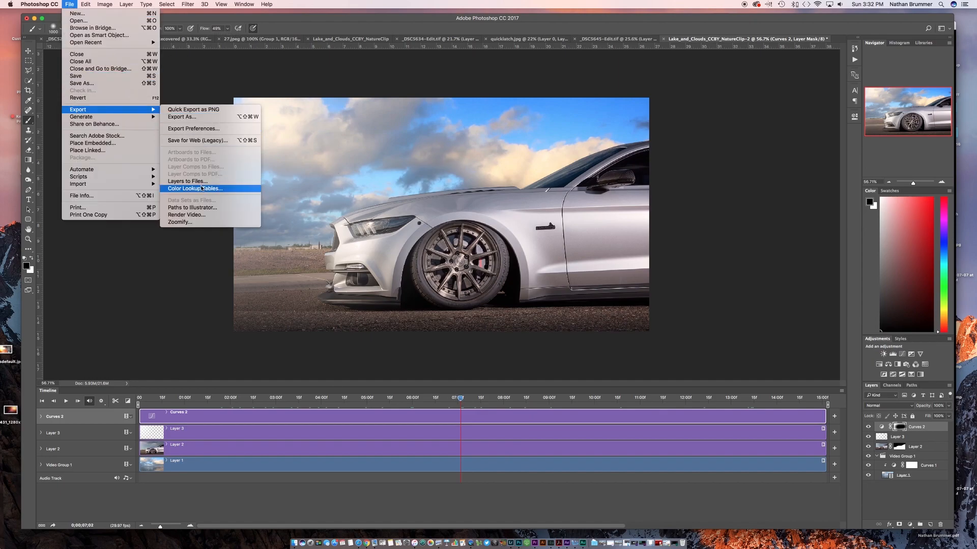
{"action": "left_click", "coordinate": [186, 215]}
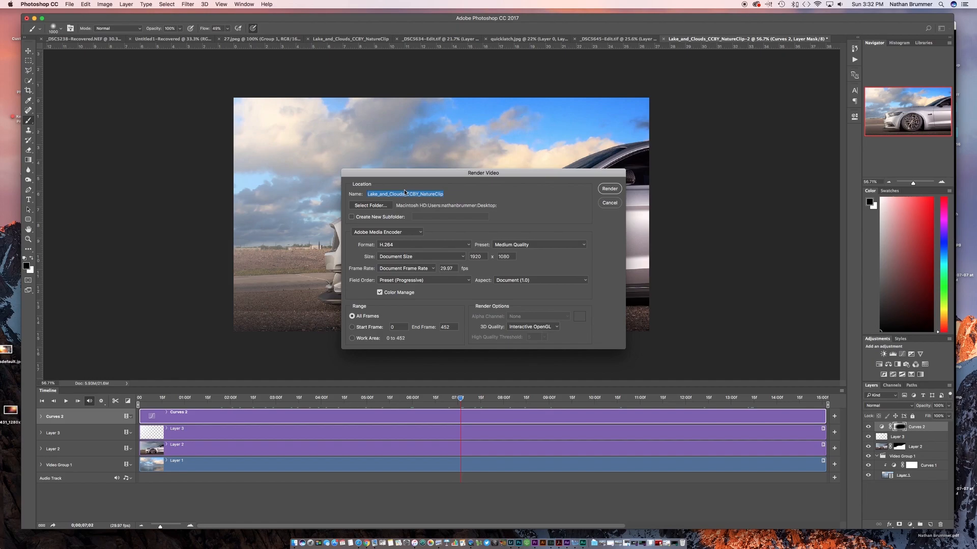
{"action": "type", "text": "c"}
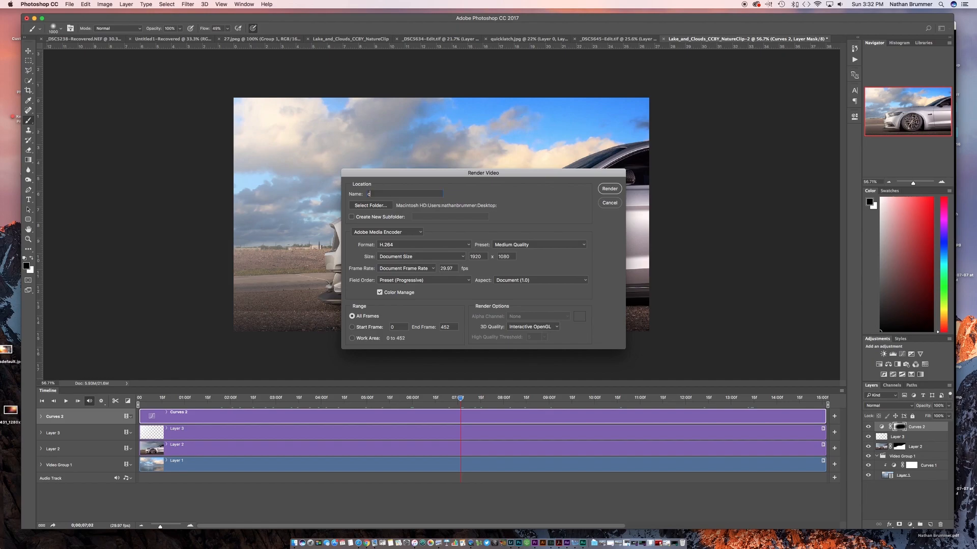
{"action": "type", "text": "inegraph"}
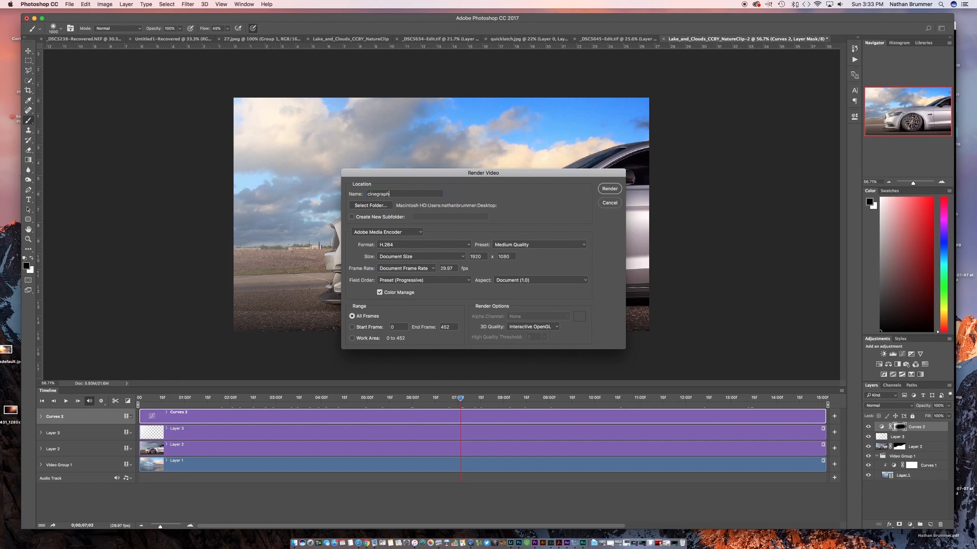
{"action": "left_click", "coordinate": [609, 188]}
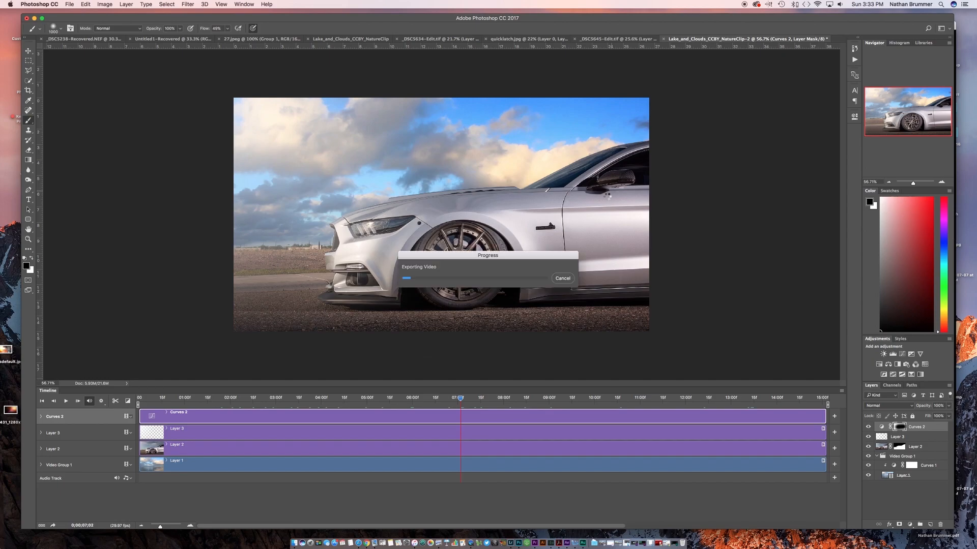